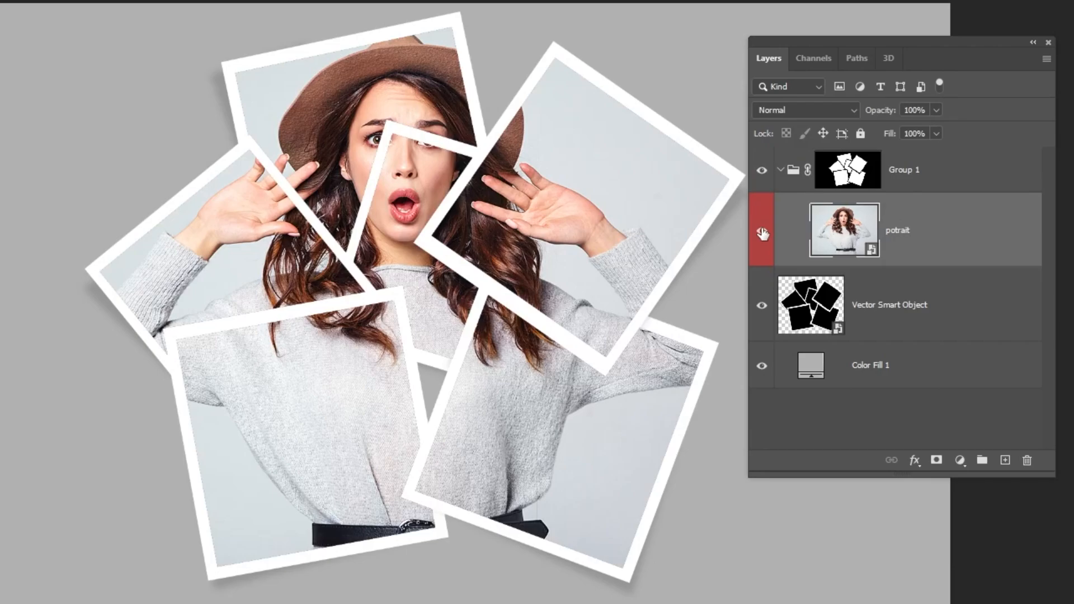
- Duplicate the potrait layer and place the copy above Group 1
{"action": "key", "text": "ctrl+j"}
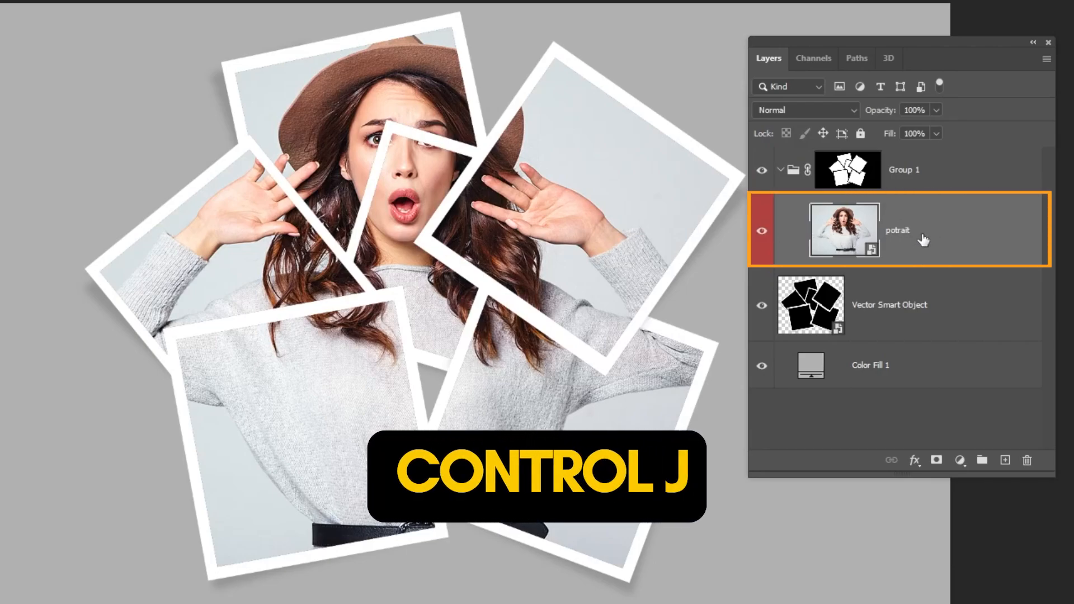
{"action": "key", "text": "ctrl+j"}
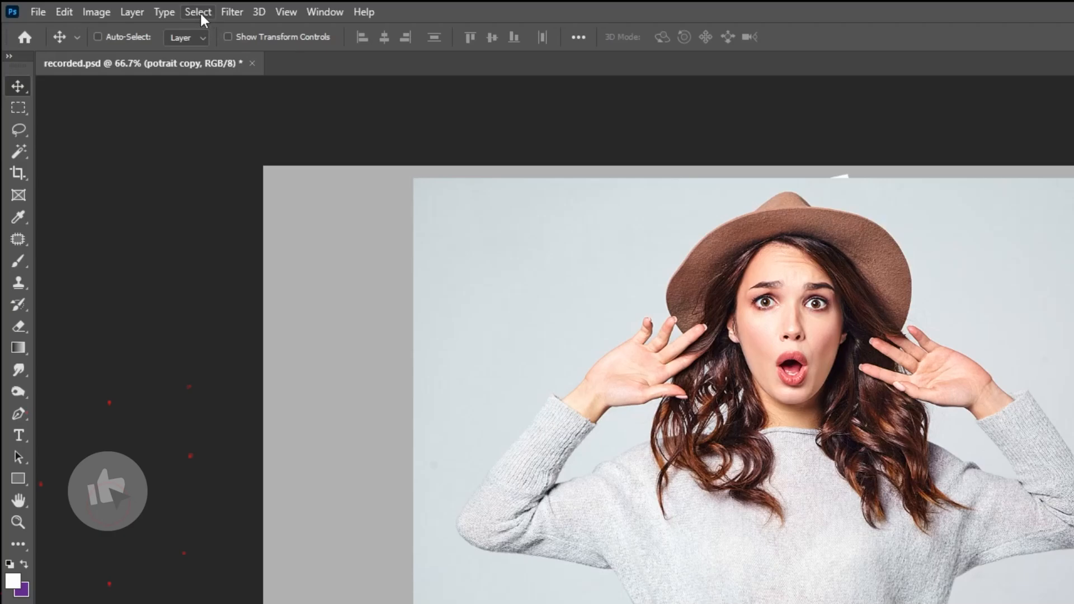
- Select the woman automatically with Select > Subject on the potrait copy
{"action": "left_click", "coordinate": [198, 11]}
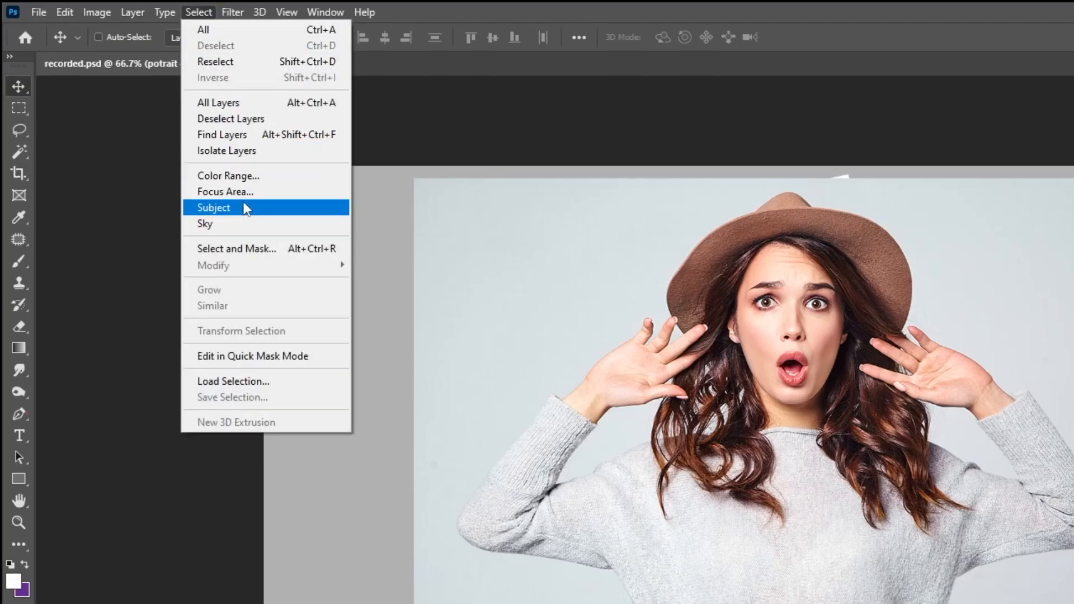
{"action": "left_click", "coordinate": [213, 208]}
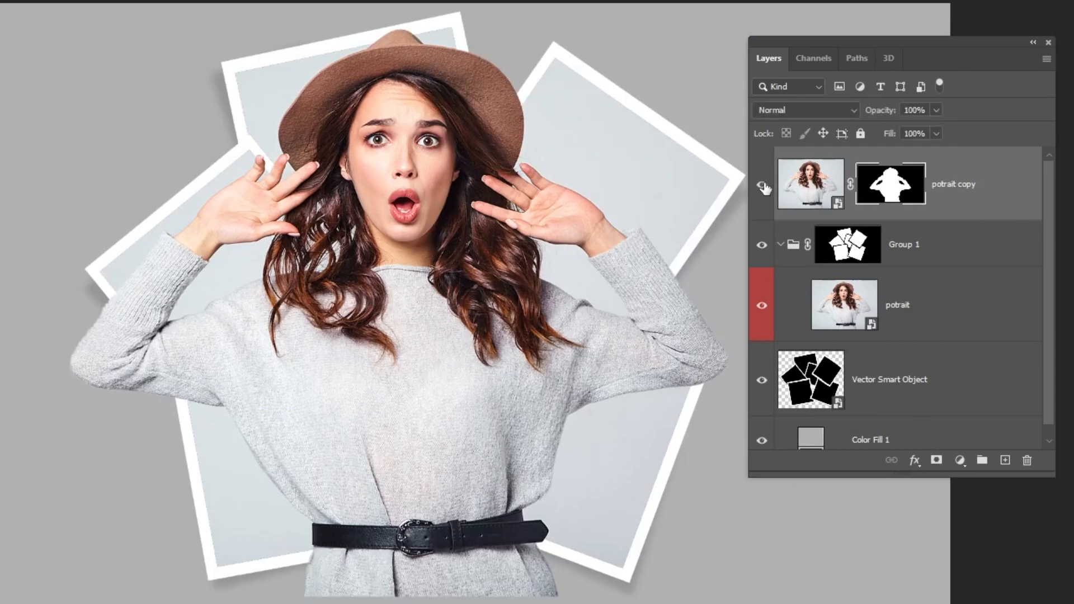
- Load Group 1's frame mask as an active selection via Add Mask To Selection
{"action": "left_click", "coordinate": [846, 243]}
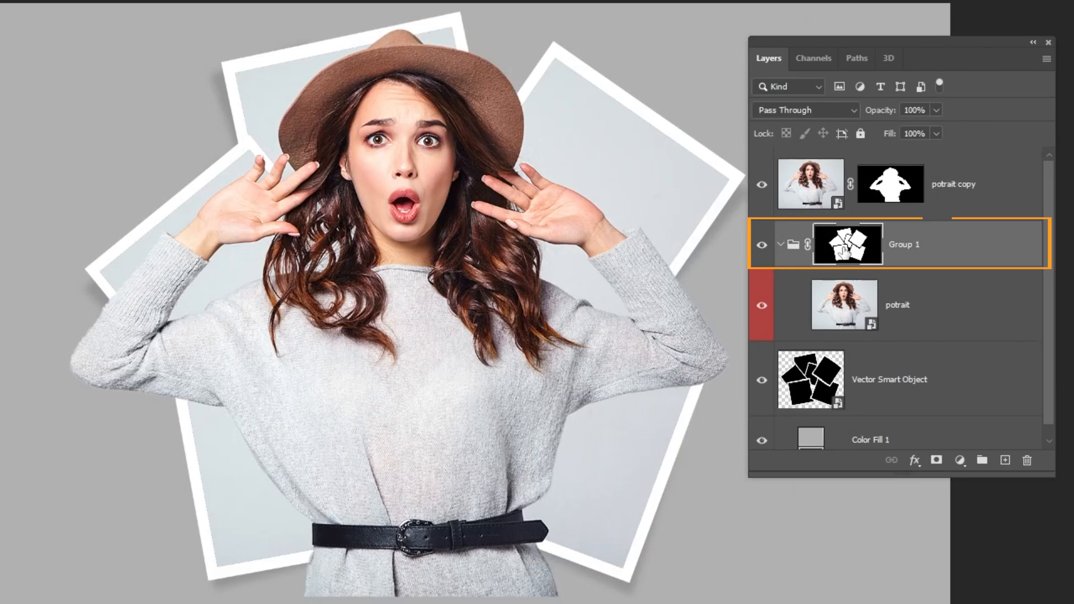
{"action": "right_click", "coordinate": [848, 243]}
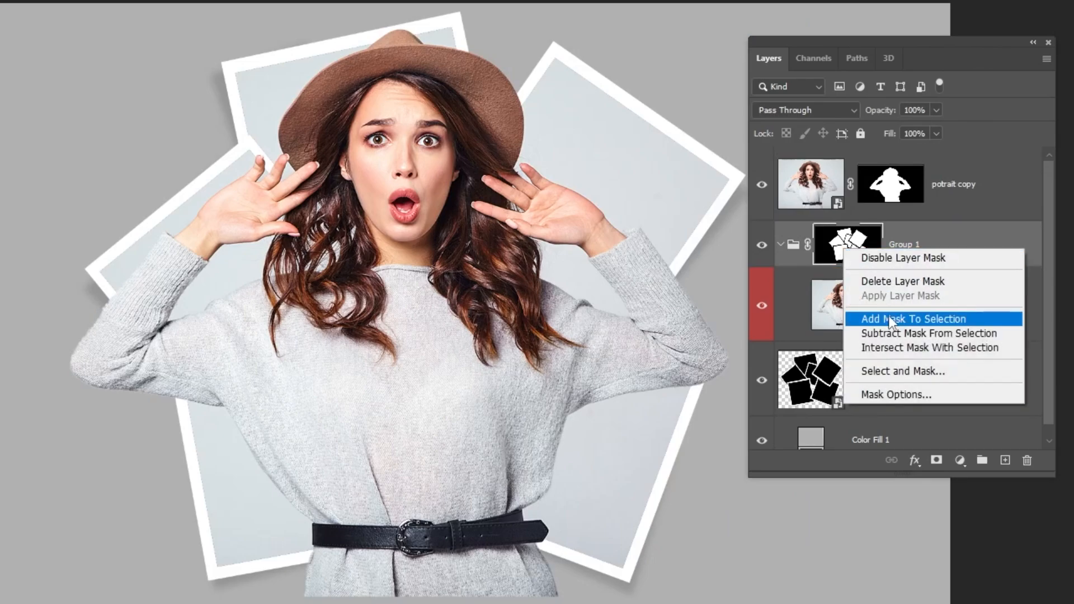
{"action": "left_click", "coordinate": [912, 319]}
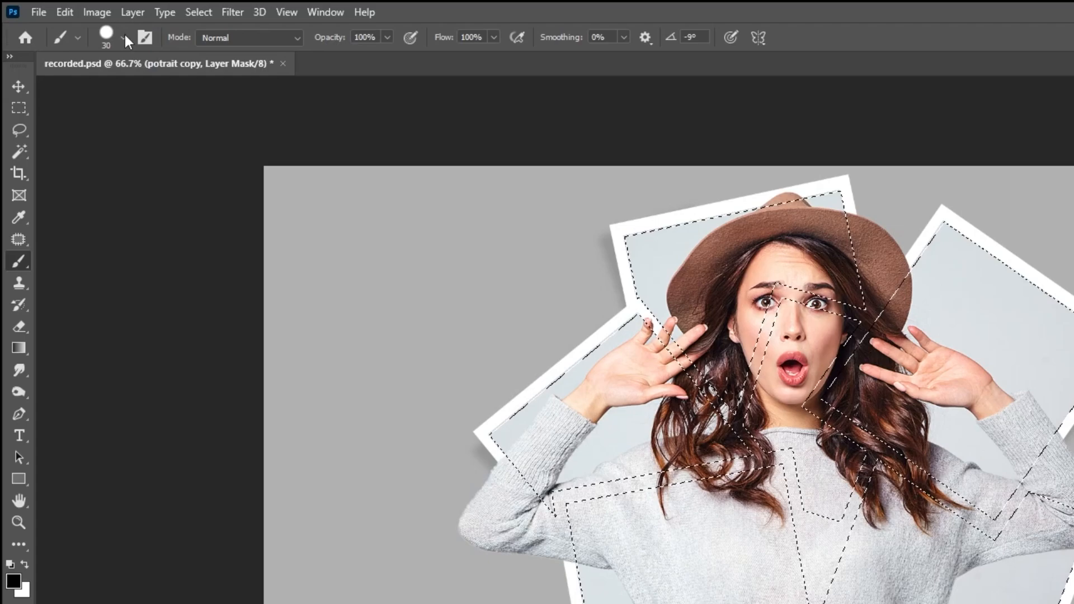
- Choose the Hard Round brush preset at 100% hardness
{"action": "left_click", "coordinate": [124, 38]}
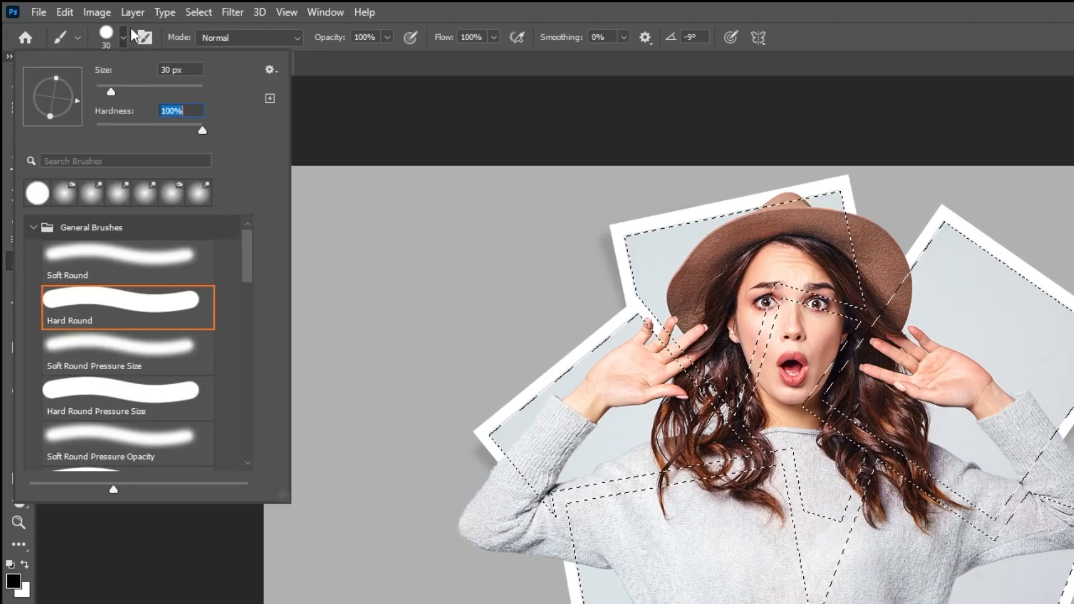
{"action": "left_click", "coordinate": [246, 300]}
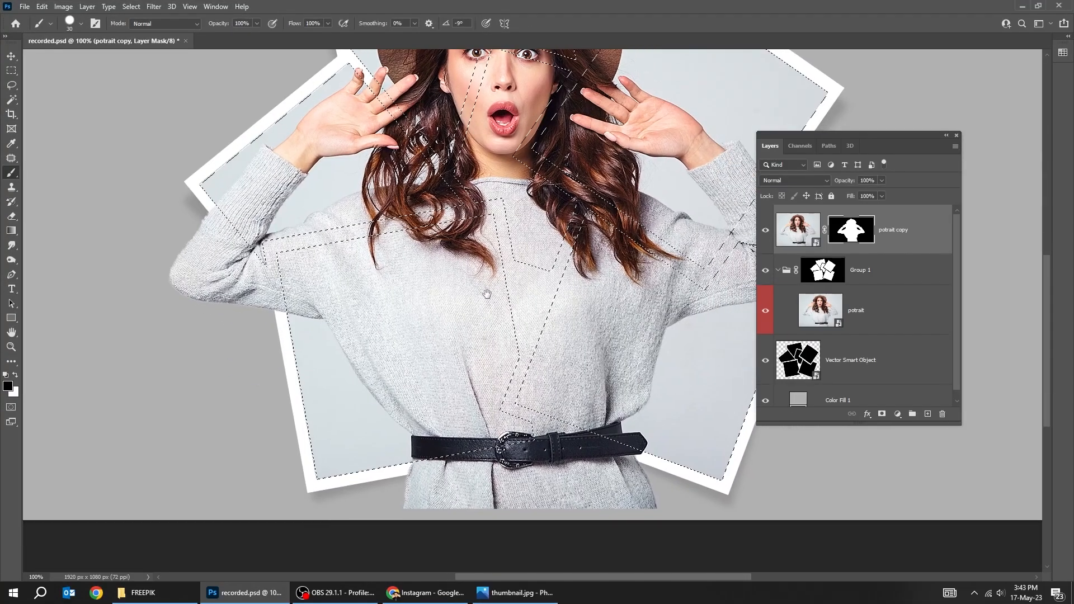
- Paint black on the potrait copy mask along the bottom edge inside the frame selection
{"action": "scroll", "scroll_direction": "down", "scroll_amount": 3}
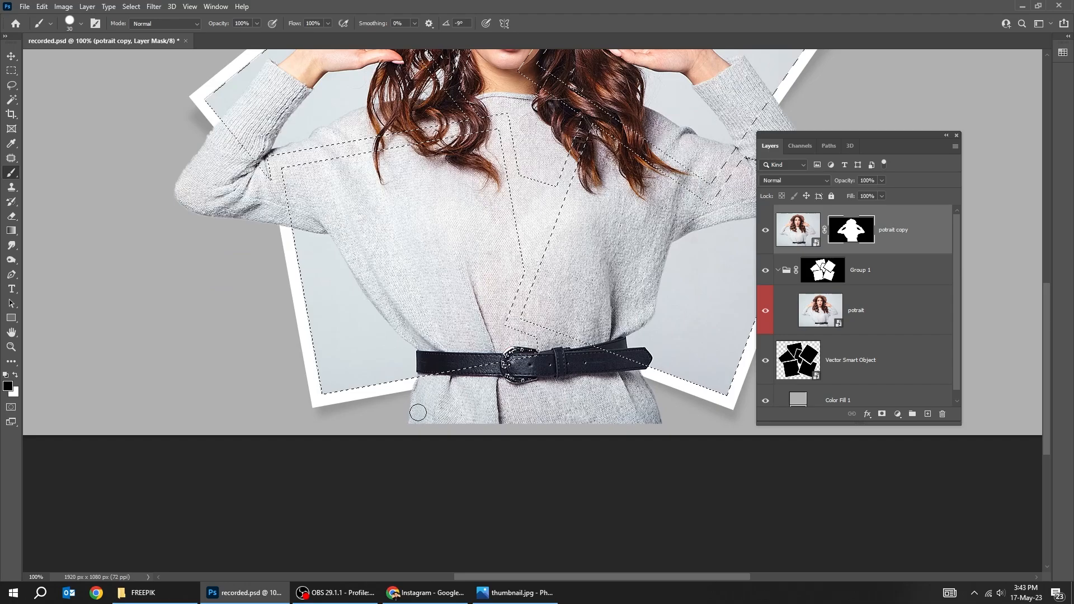
{"action": "left_click", "coordinate": [153, 7]}
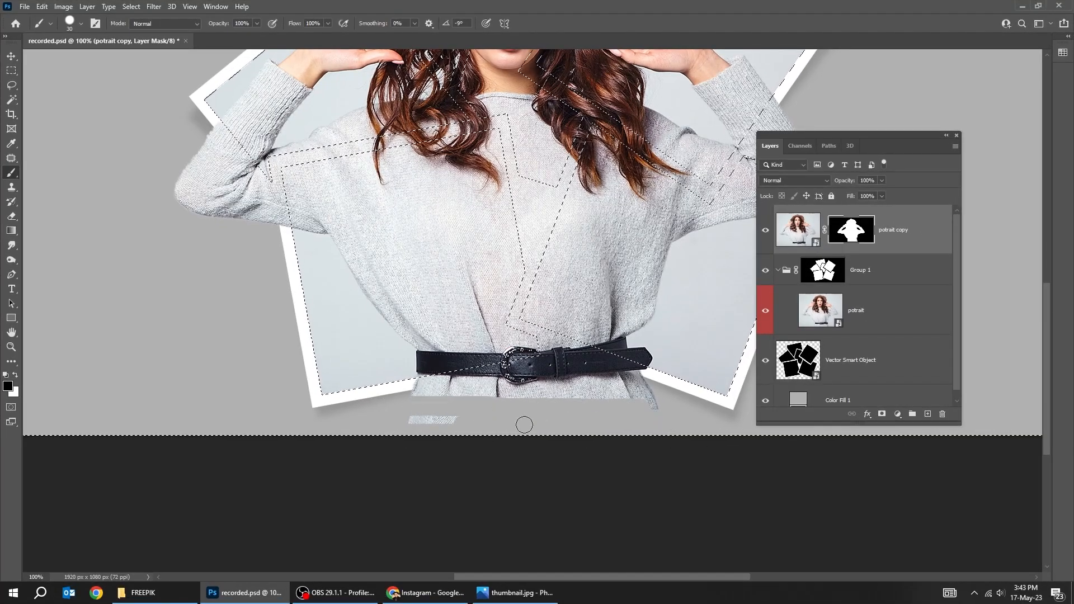
{"action": "left_click_drag", "start_coordinate": [523, 425], "coordinate": [645, 380]}
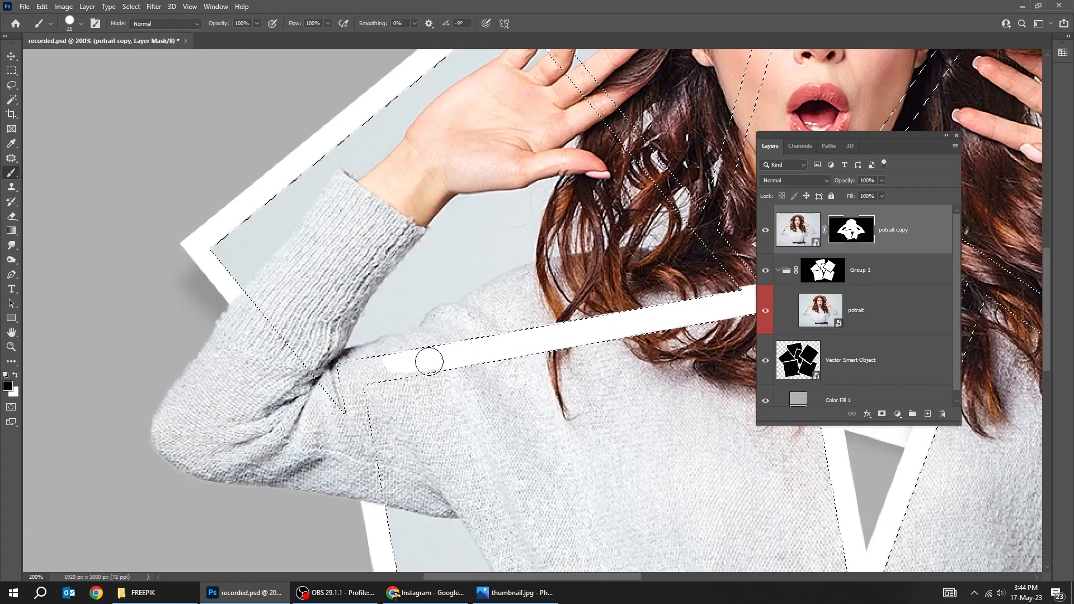
- Mask the left upper arm and sleeve so the white frame borders cut across them
{"action": "left_click_drag", "start_coordinate": [429, 363], "coordinate": [350, 375]}
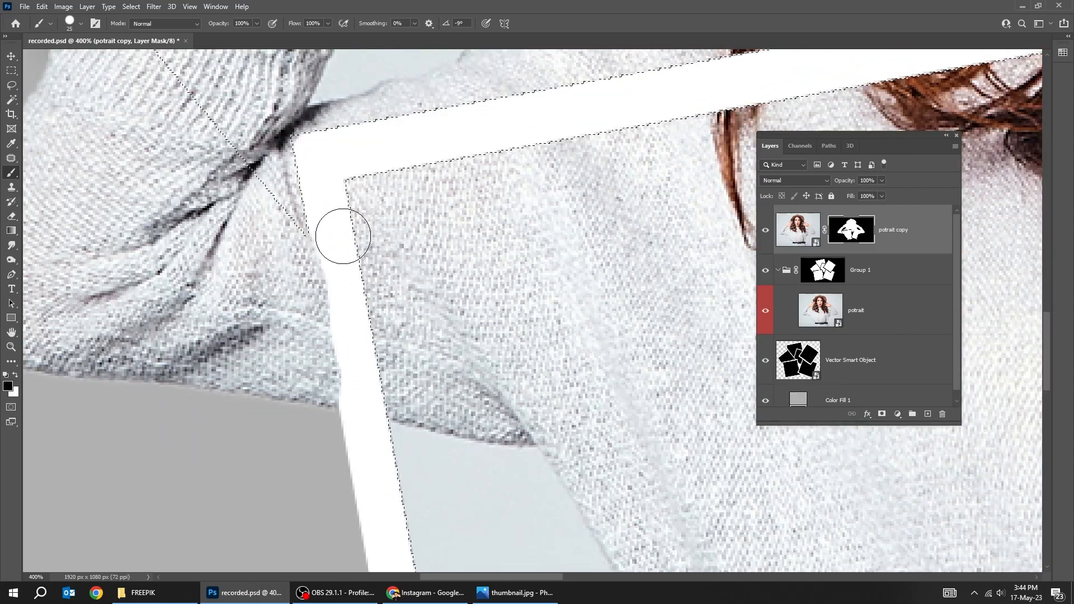
{"action": "left_click_drag", "start_coordinate": [342, 236], "coordinate": [297, 310]}
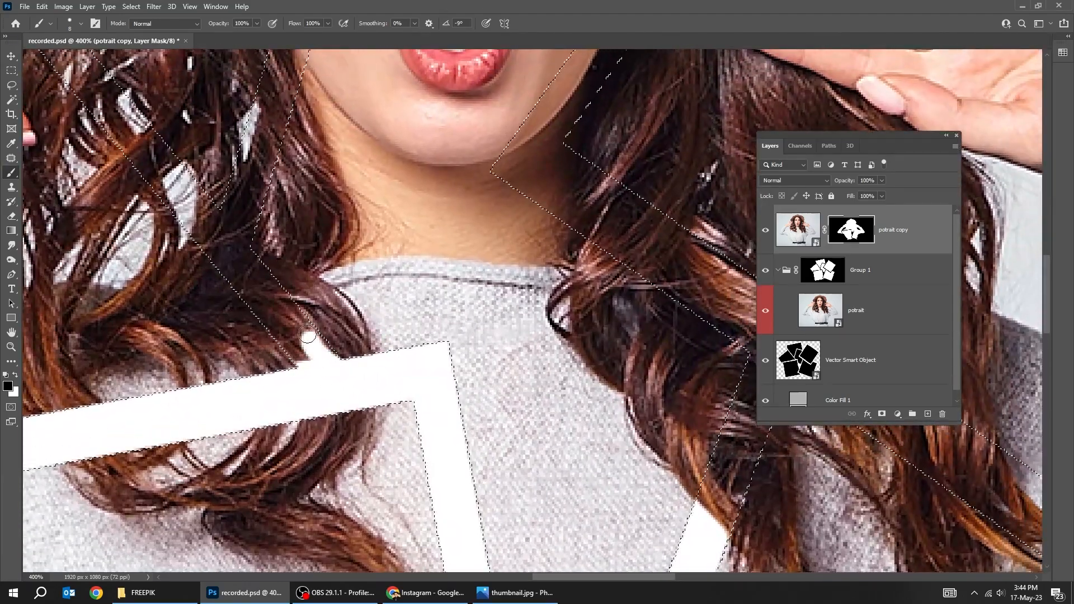
{"action": "scroll", "scroll_direction": "down", "scroll_amount": 3}
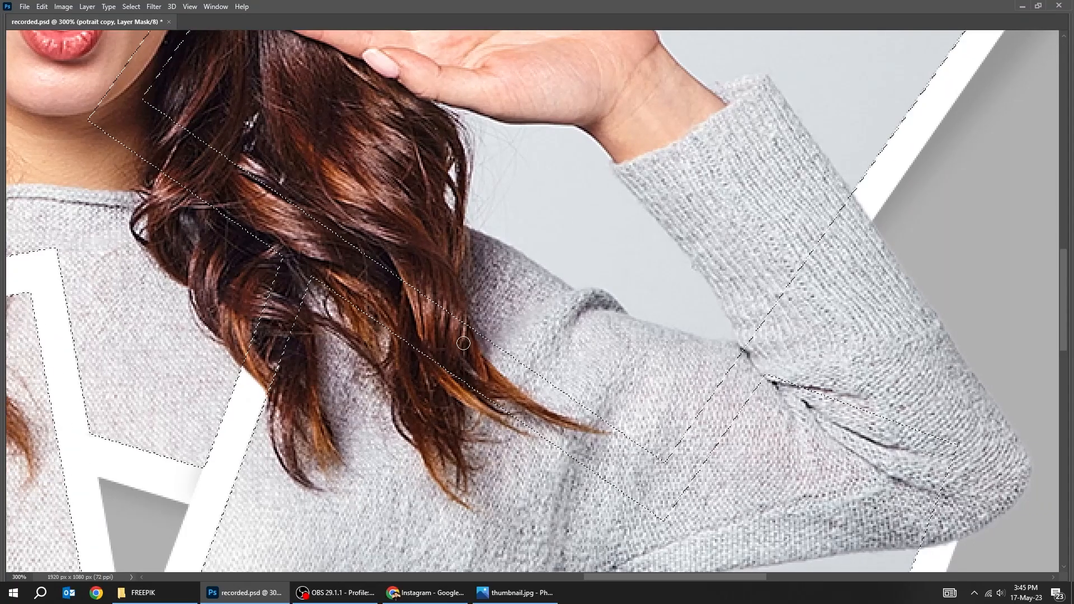
- Mask beneath the hair and along the right arm toward the elbow to reveal the frame edge
{"action": "left_click_drag", "start_coordinate": [465, 342], "coordinate": [589, 455]}
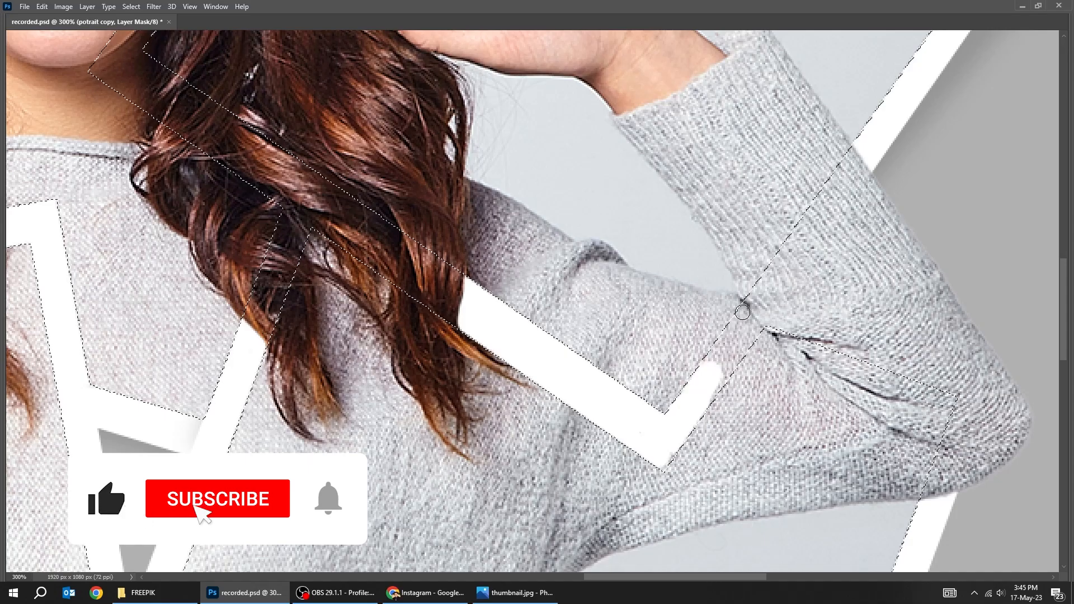
{"action": "left_click", "coordinate": [217, 498]}
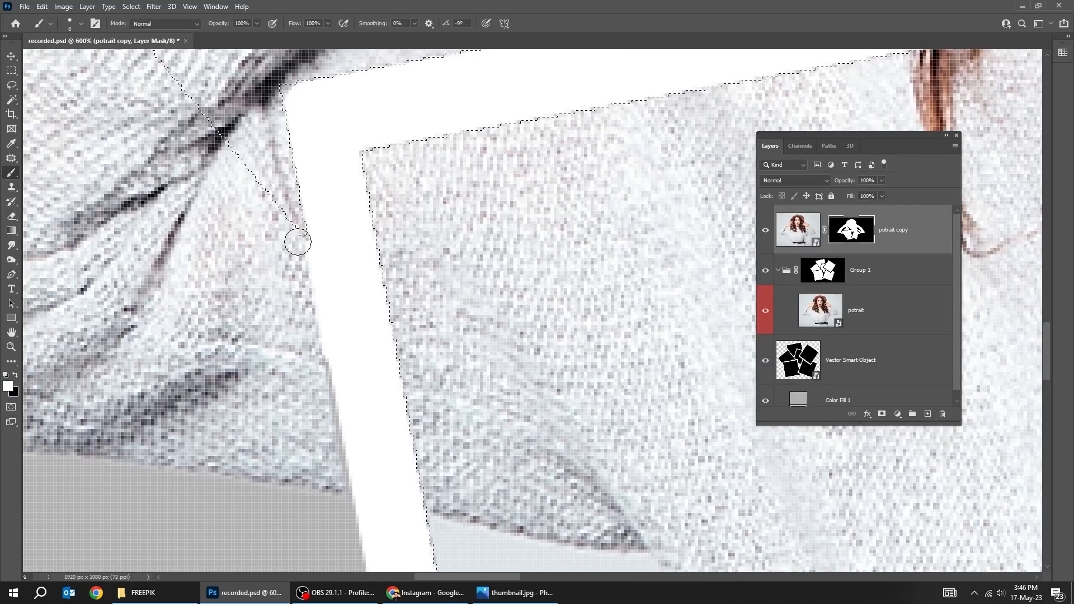
- Restore a bit of sleeve at the frame corner with white, then fit the composition in view
{"action": "left_click", "coordinate": [704, 491]}
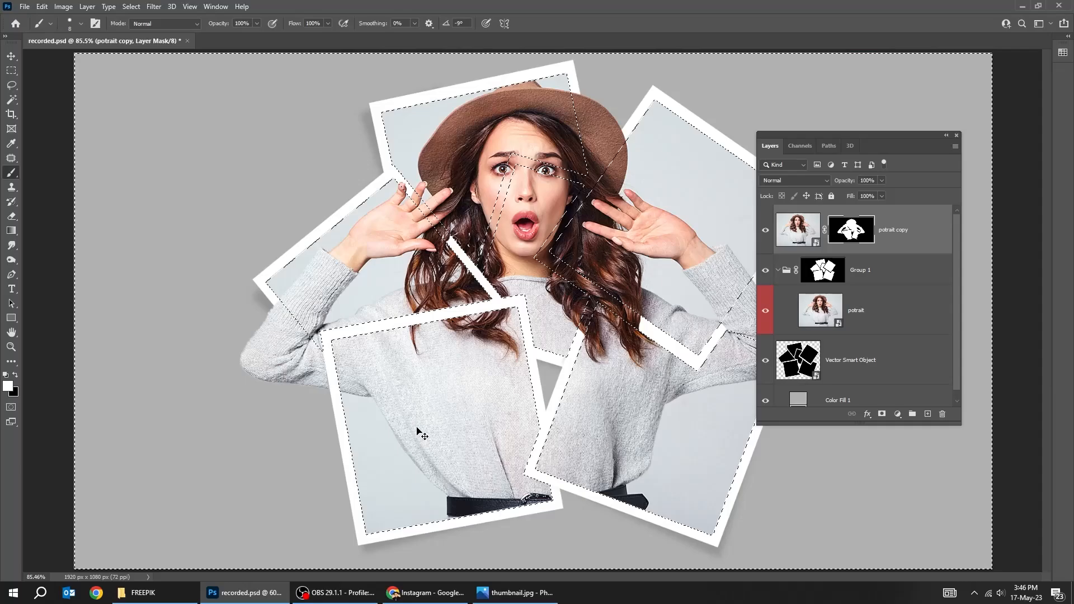
{"action": "key", "text": "Tab"}
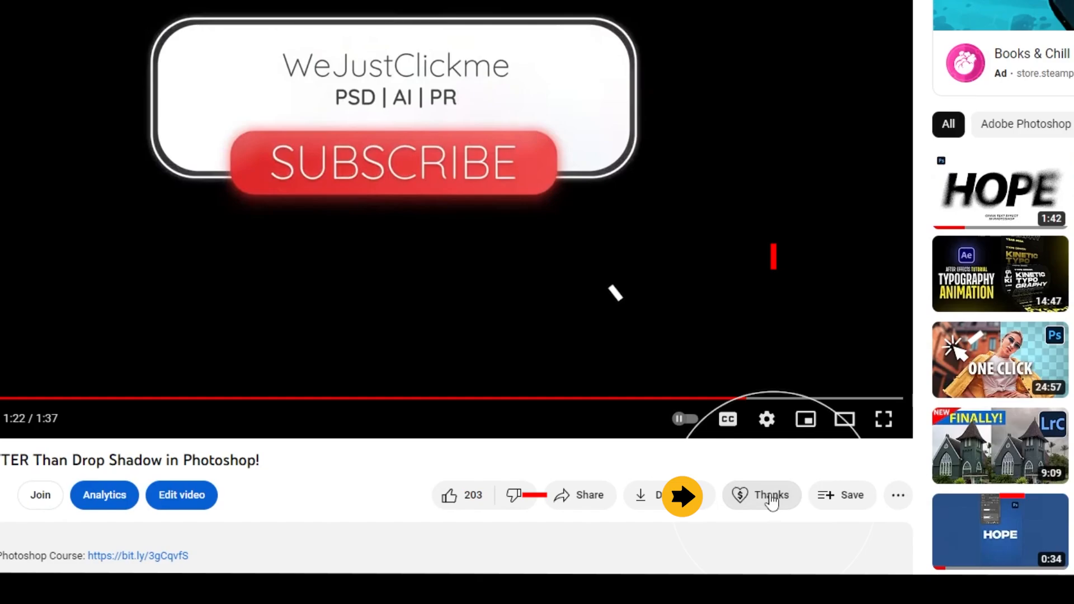
- Raise the Super Thanks amount from $2.00 to the $400.00 maximum
{"action": "left_click", "coordinate": [762, 494]}
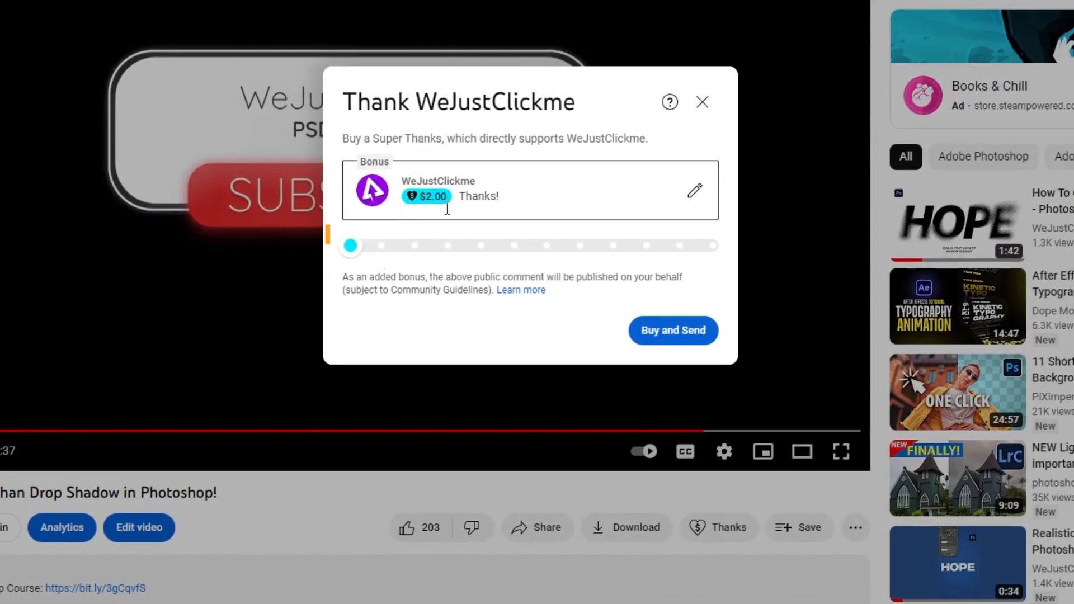
{"action": "left_click_drag", "start_coordinate": [350, 246], "coordinate": [679, 247]}
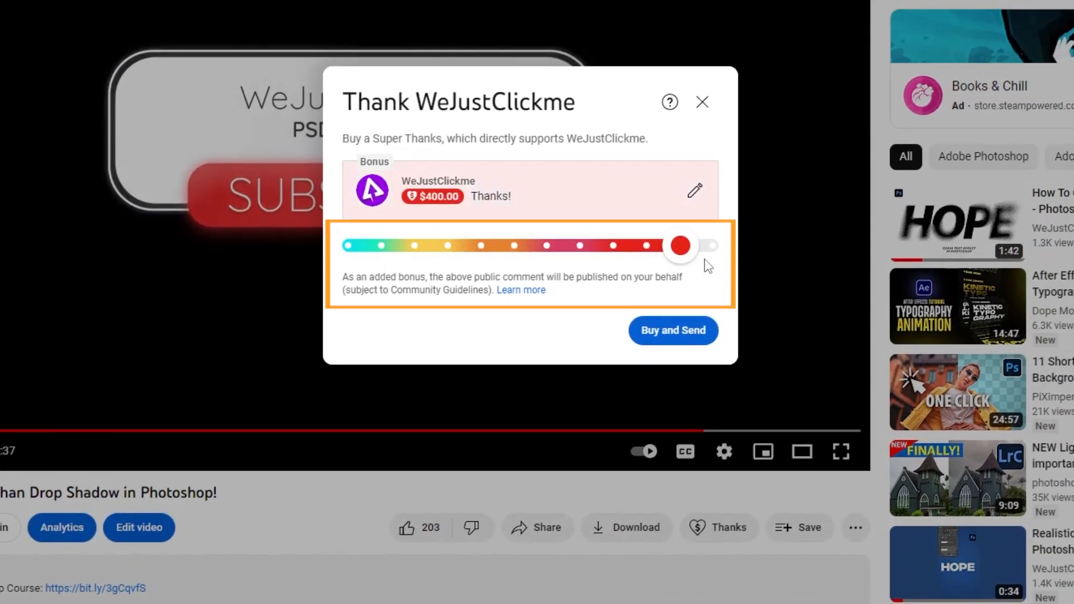